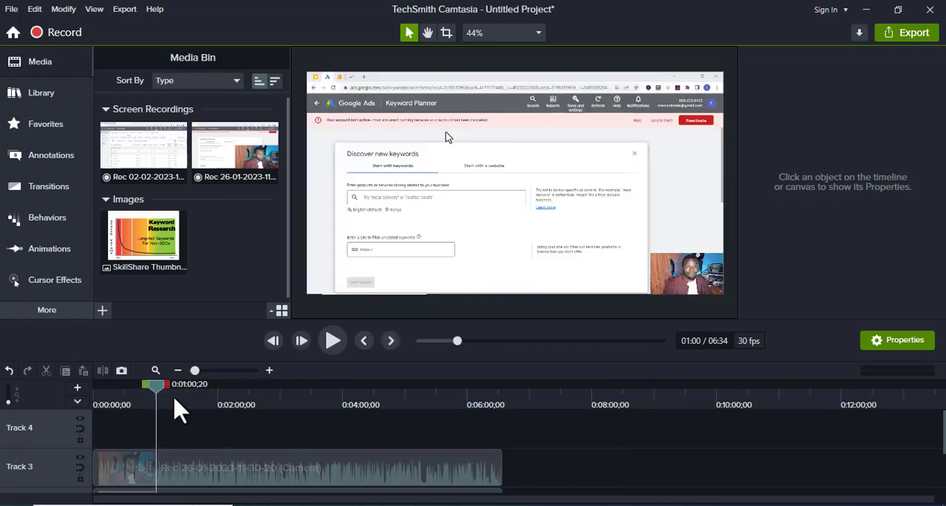
pyautogui.moveTo(196, 422)
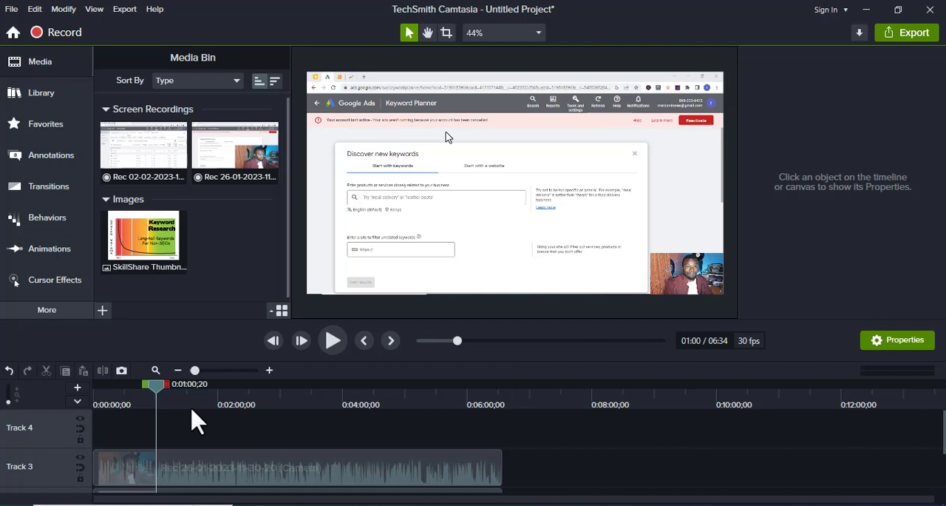
pyautogui.moveTo(144, 242)
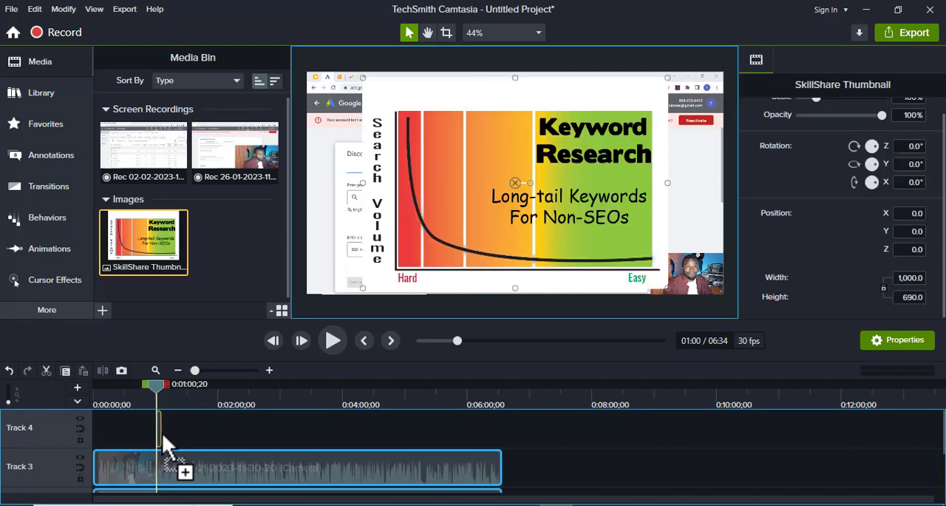
# Step: Place the SkillShare Thumbnail image on Track 4 at the one-minute playhead
pyautogui.moveTo(143, 240); pyautogui.dragTo(252, 429)
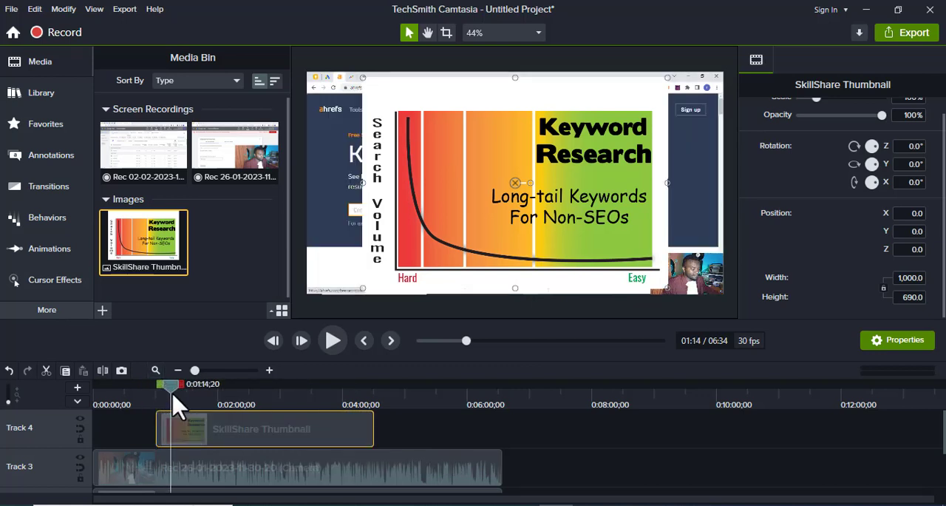
pyautogui.moveTo(144, 322)
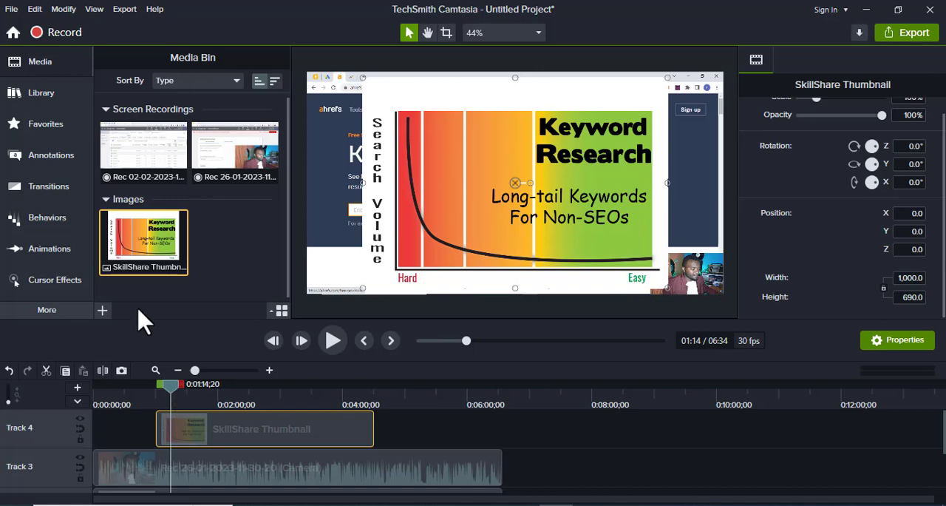
pyautogui.moveTo(81, 322)
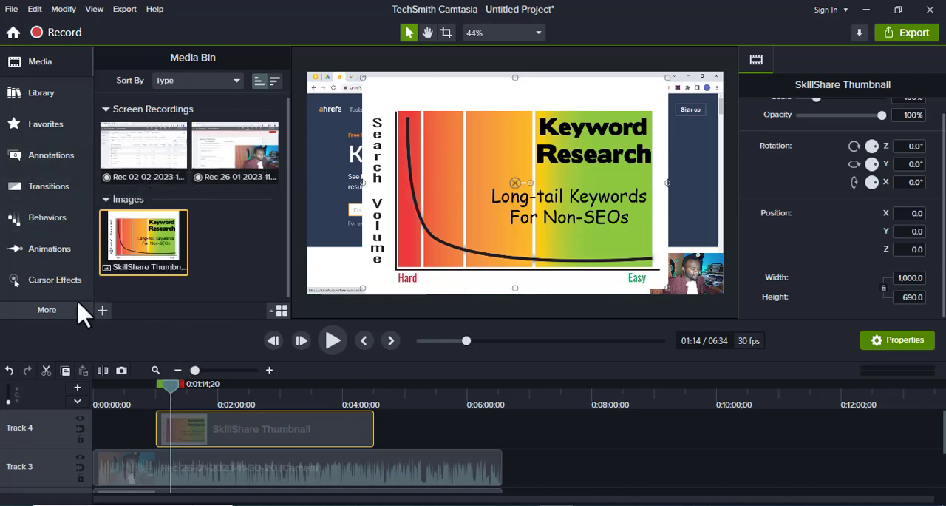
# Step: Open Animations and preview the thumbnail's Tilt Left and Tilt Right animations
pyautogui.click(49, 249)
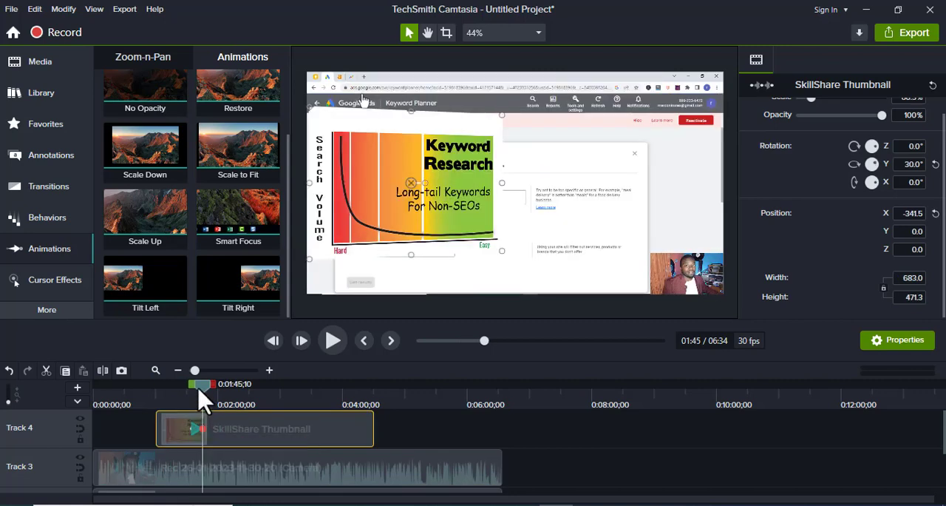
pyautogui.moveTo(201, 383); pyautogui.dragTo(171, 383)
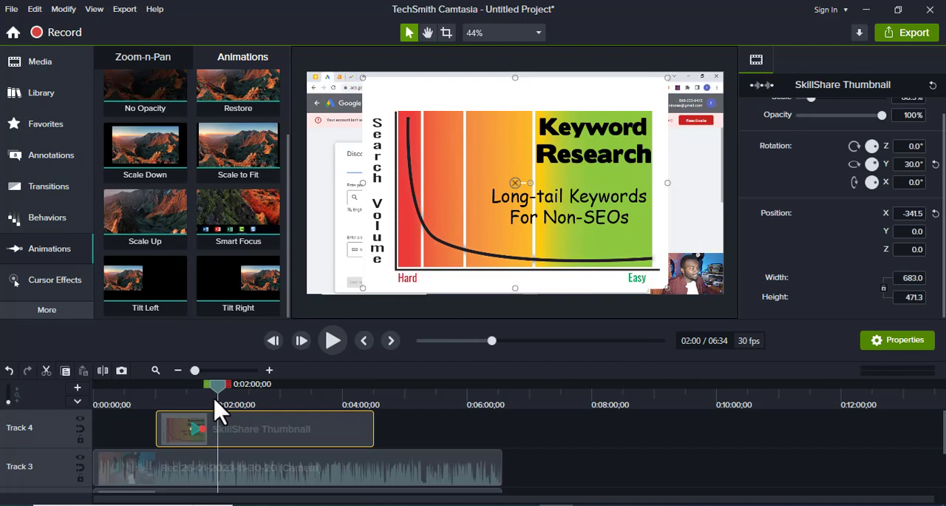
pyautogui.click(332, 341)
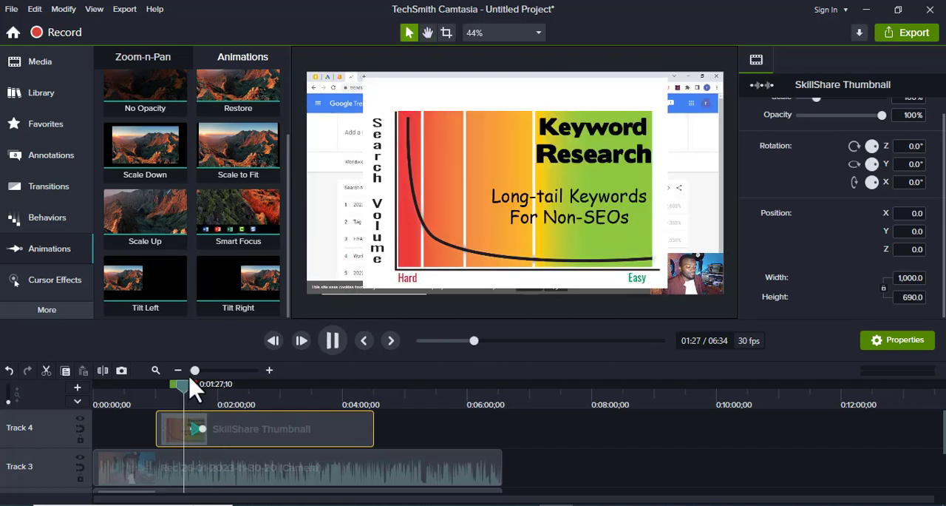
pyautogui.click(332, 340)
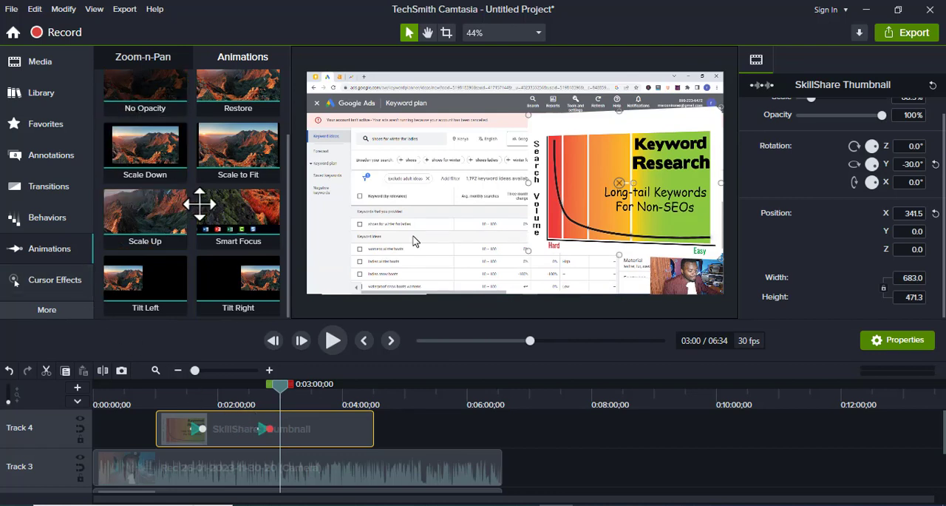
pyautogui.moveTo(204, 168)
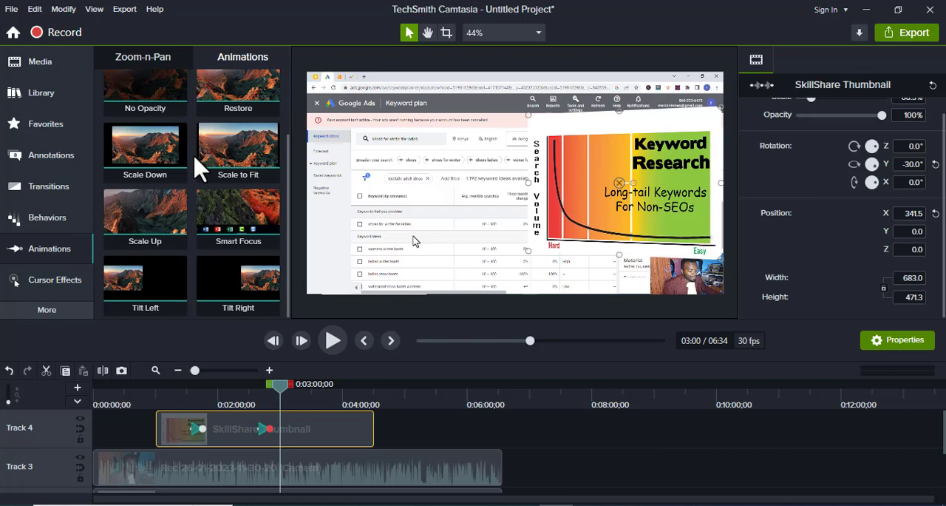
pyautogui.moveTo(229, 428)
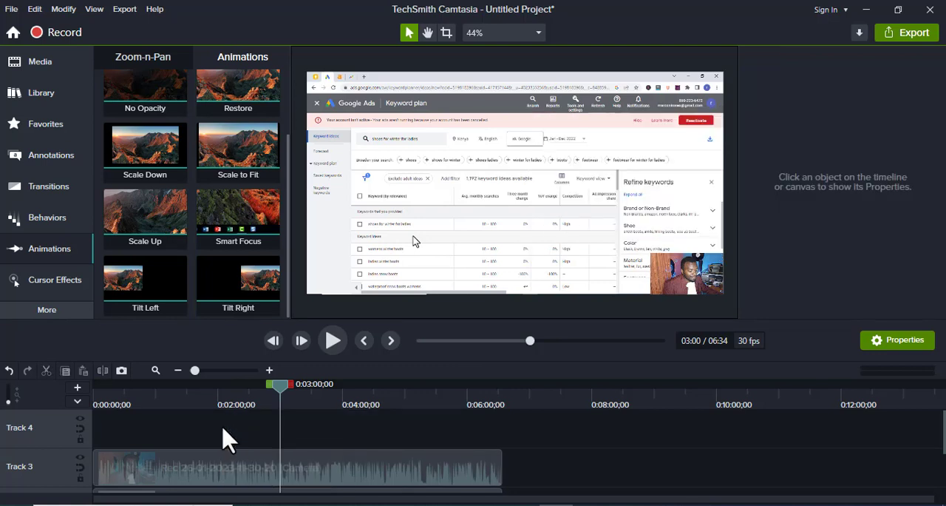
# Step: Re-add the SkillShare Thumbnail image from Media onto Track 4
pyautogui.click(39, 62)
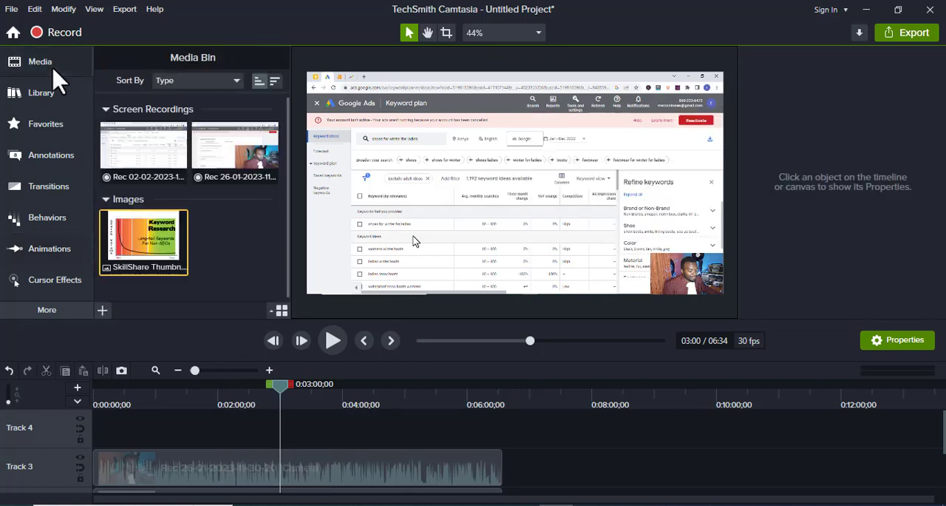
pyautogui.click(143, 241)
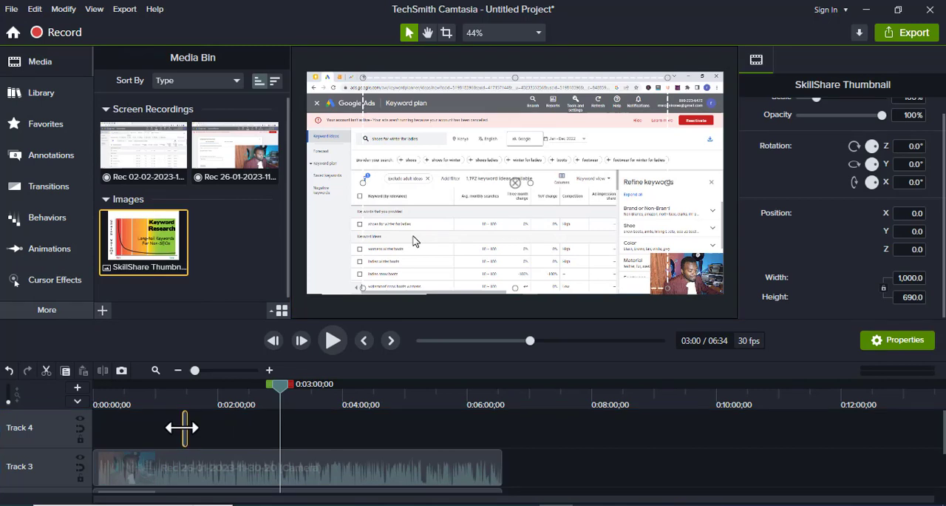
pyautogui.moveTo(143, 240); pyautogui.dragTo(262, 428)
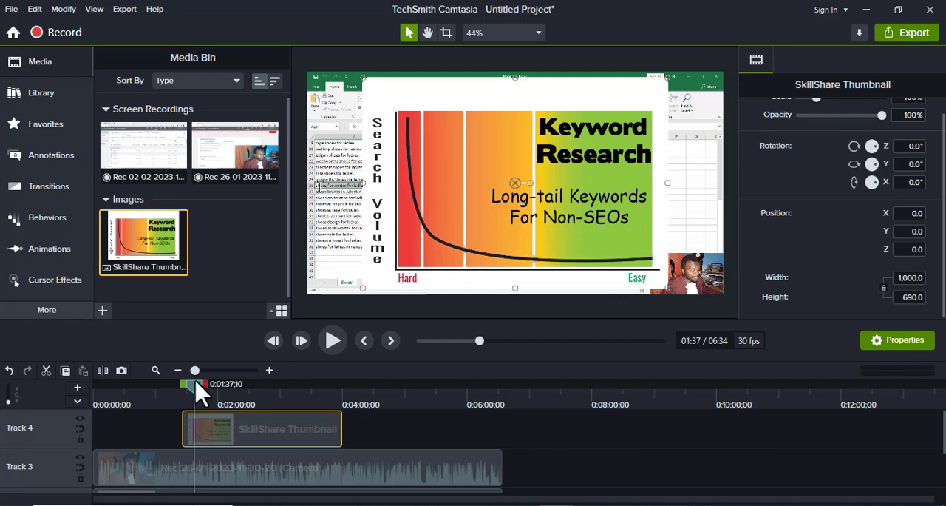
# Step: Ctrl+Shift drag the thumbnail to -35.1° Z, 56.1° Y, 61.3° X and preview it
pyautogui.press('ctrl+shift')
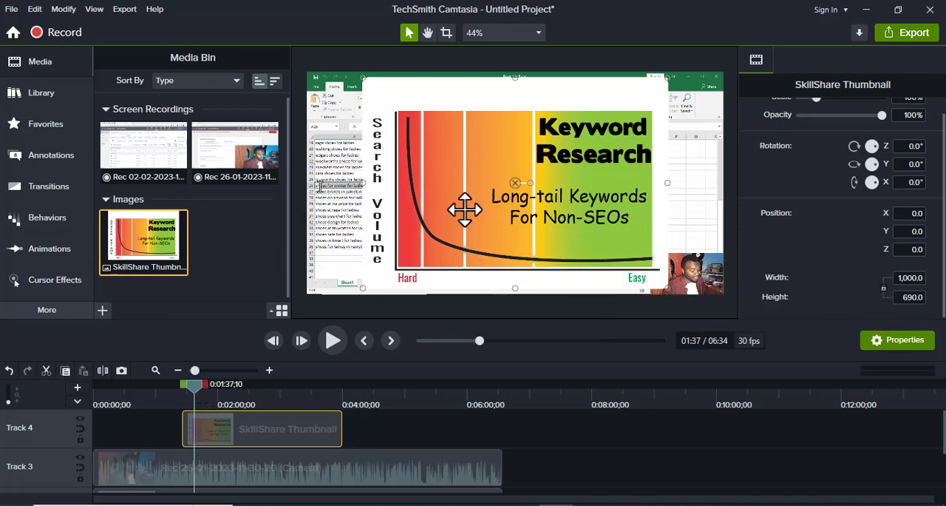
pyautogui.moveTo(492, 169)
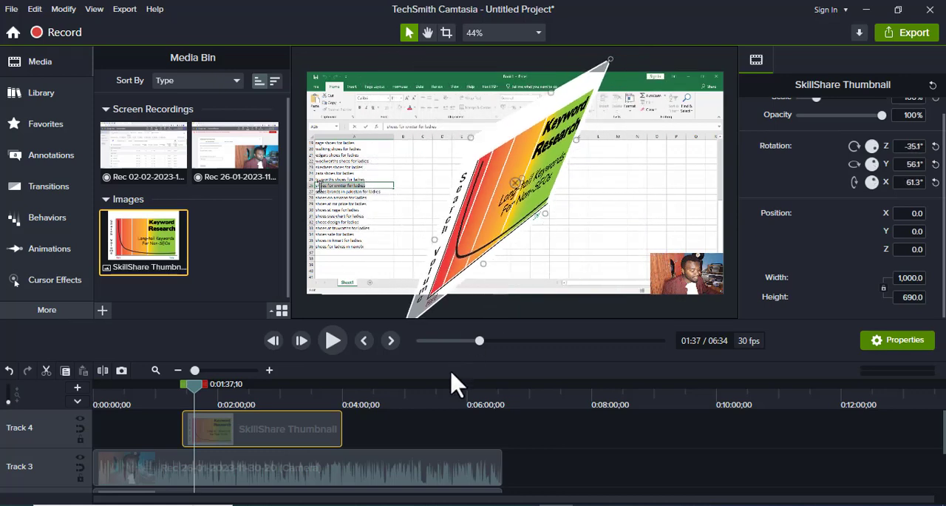
pyautogui.click(332, 340)
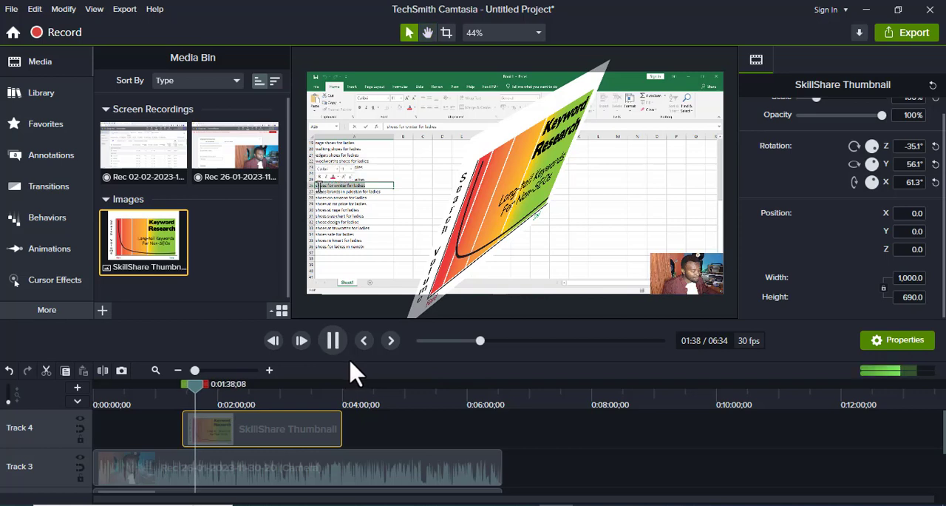
pyautogui.click(332, 340)
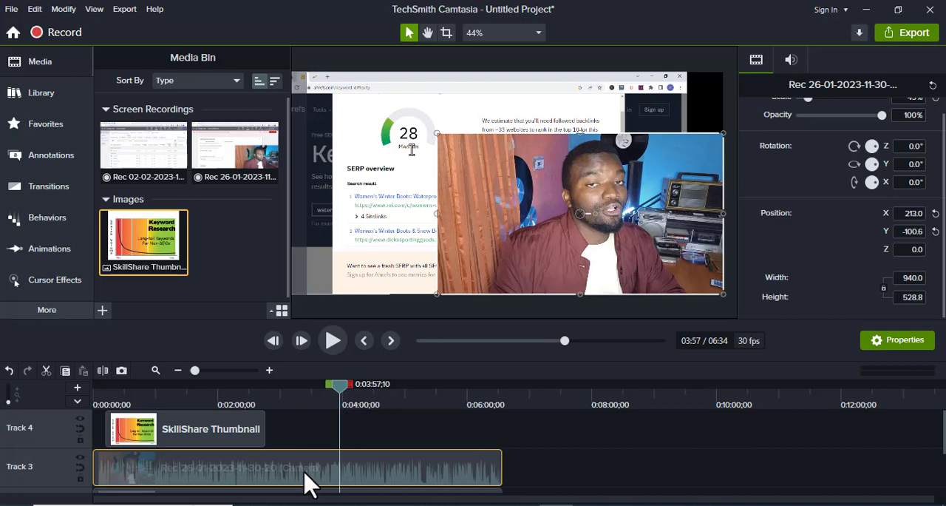
# Step: Tilt the Track 3 camera clip to 4.9° Z, -60.0° Y, 8.5° X and play
pyautogui.rightClick(296, 466)
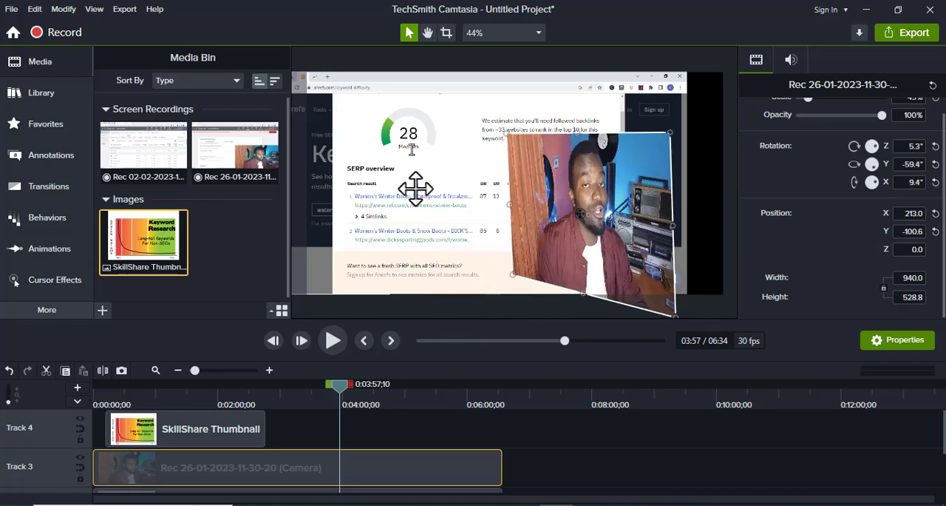
pyautogui.click(332, 340)
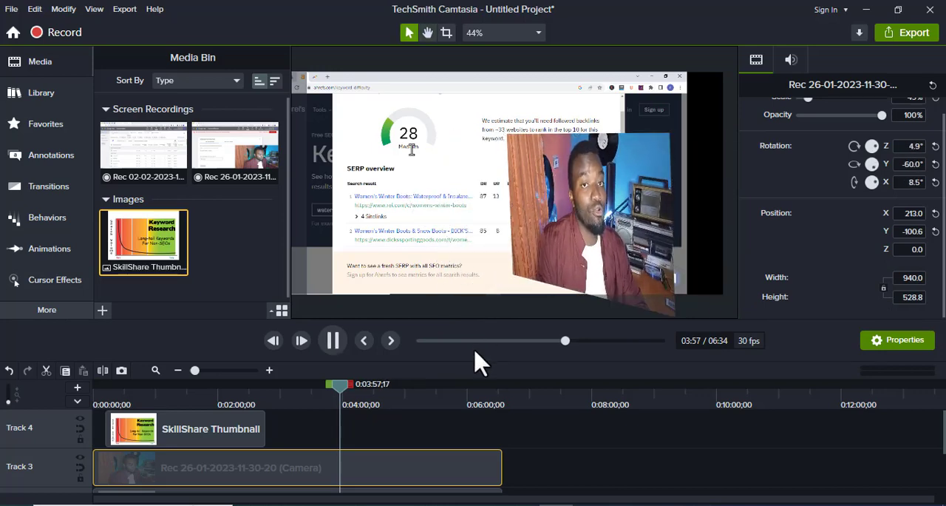